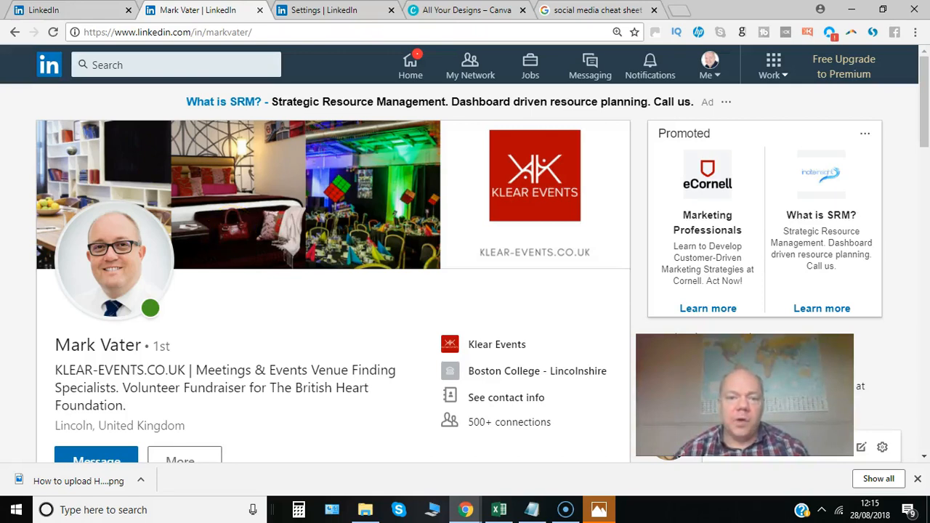
mouse_move(294, 200)
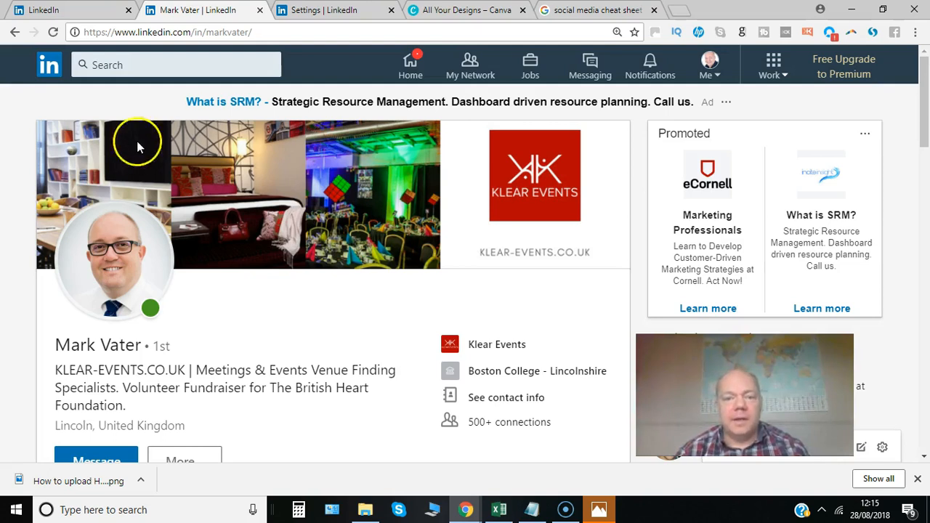
mouse_move(413, 225)
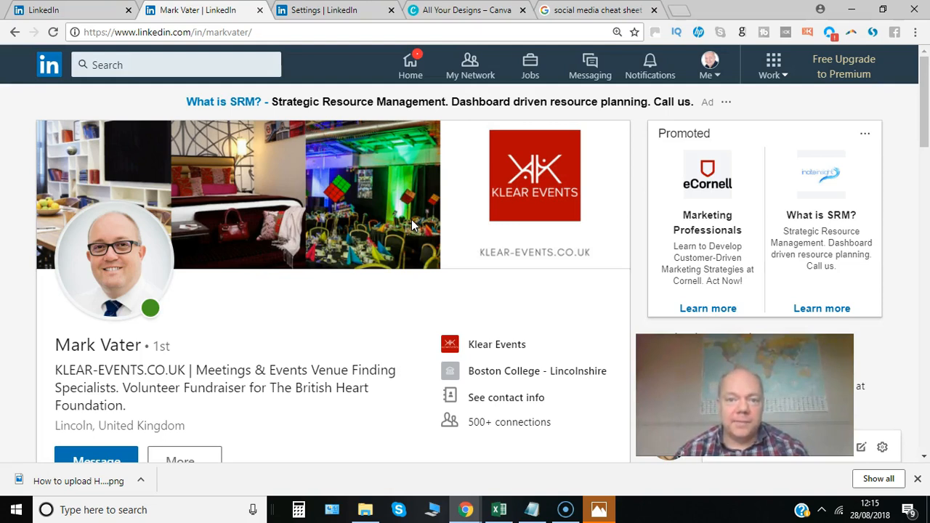
Step: Go from the LinkedIn feed through the Me menu to your own profile page
click(410, 64)
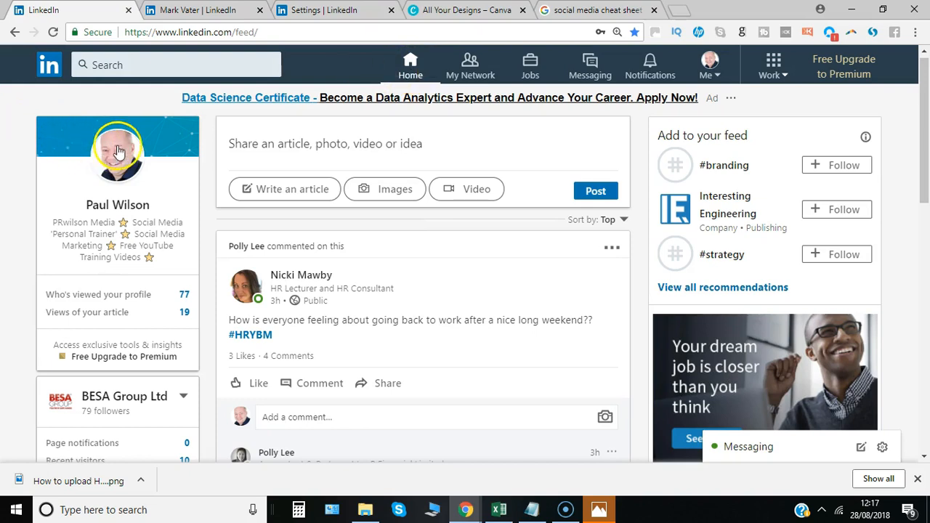
mouse_move(184, 149)
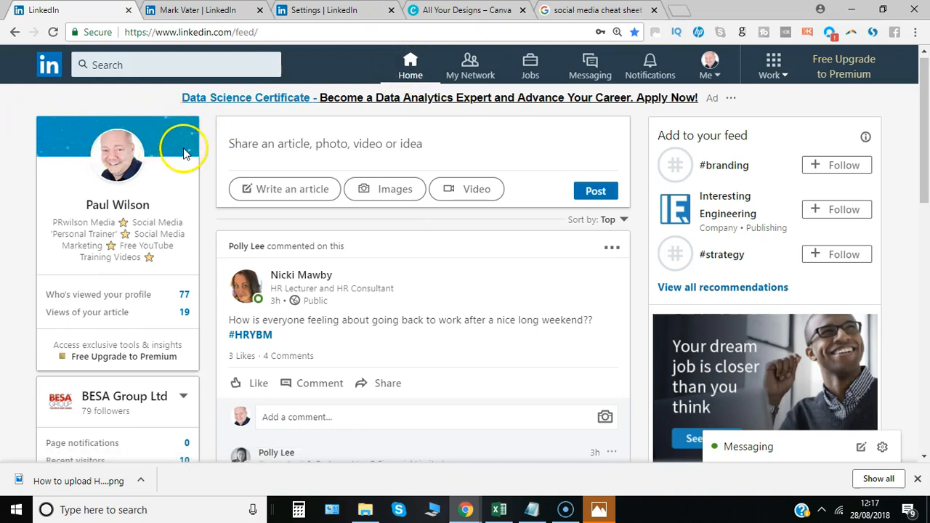
click(709, 65)
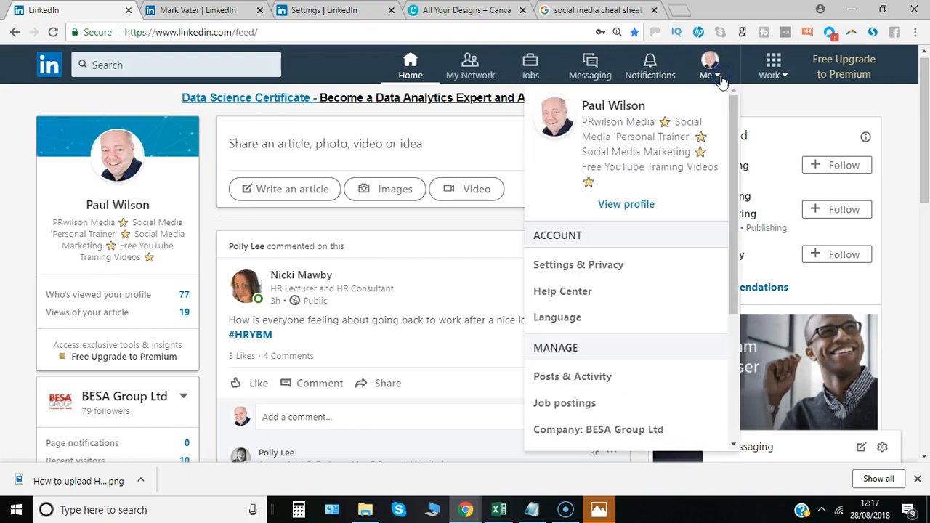
click(626, 204)
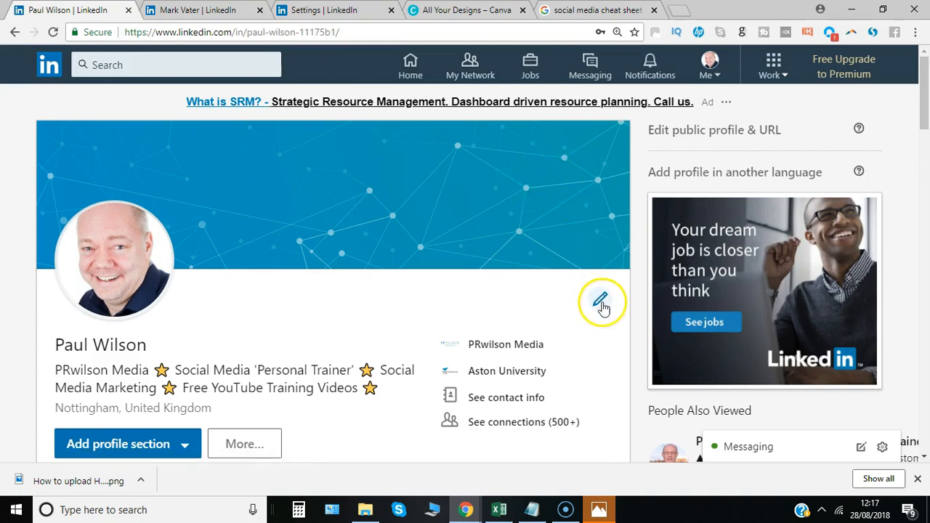
Step: Upload the 'linkedin cover' image from the Desktop as the profile background
click(602, 302)
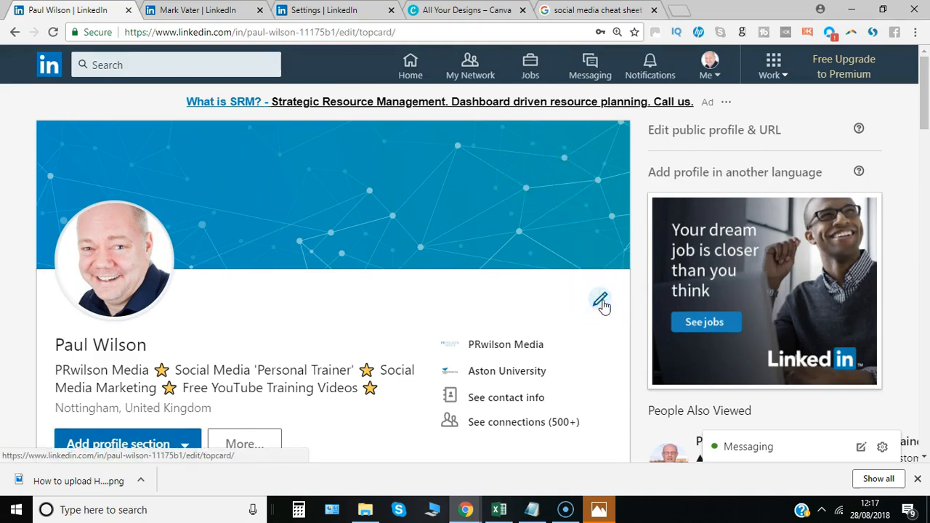
click(600, 301)
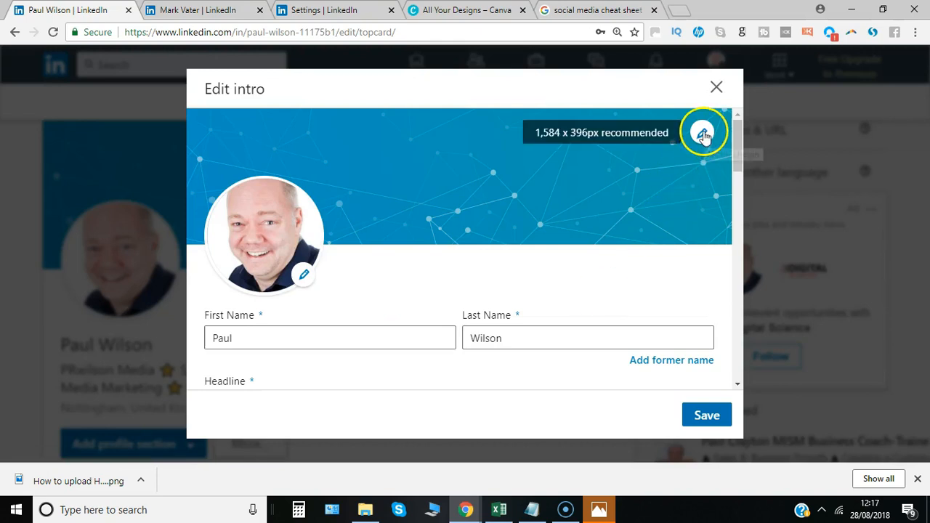
mouse_move(559, 138)
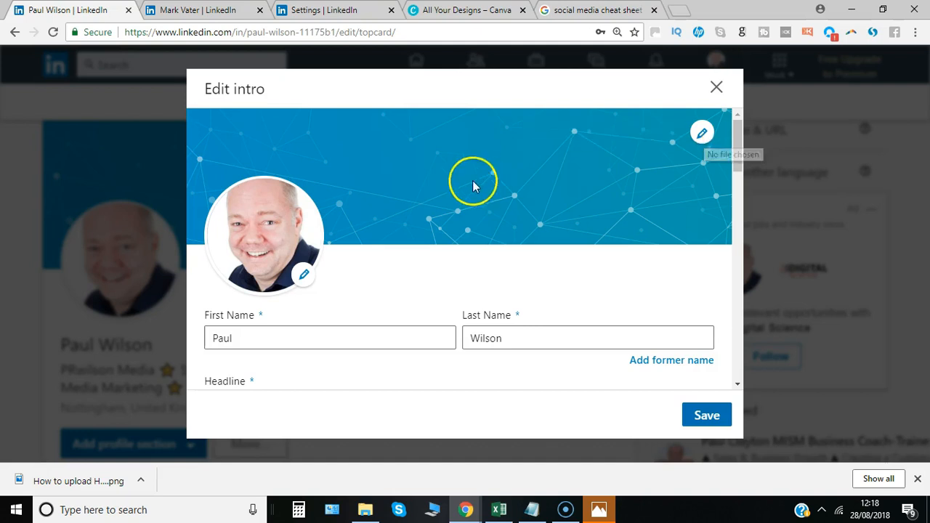
mouse_move(701, 132)
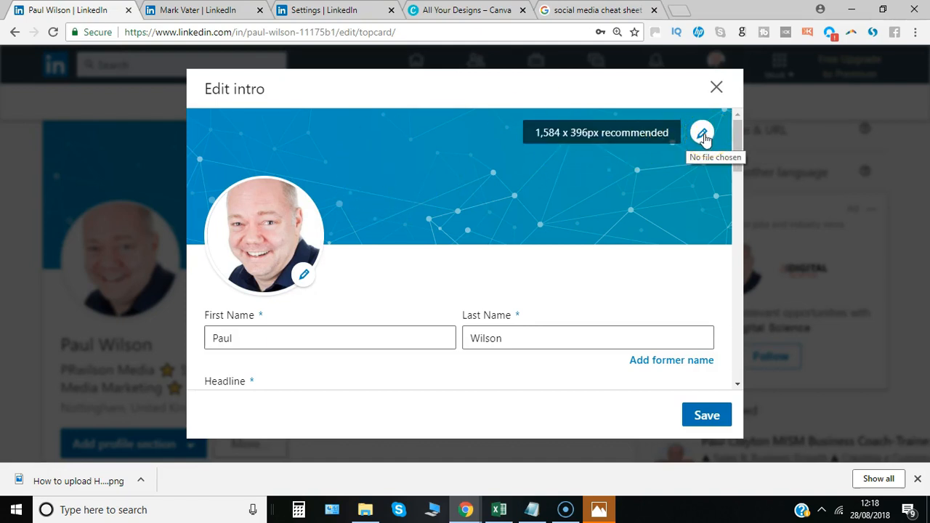
click(702, 132)
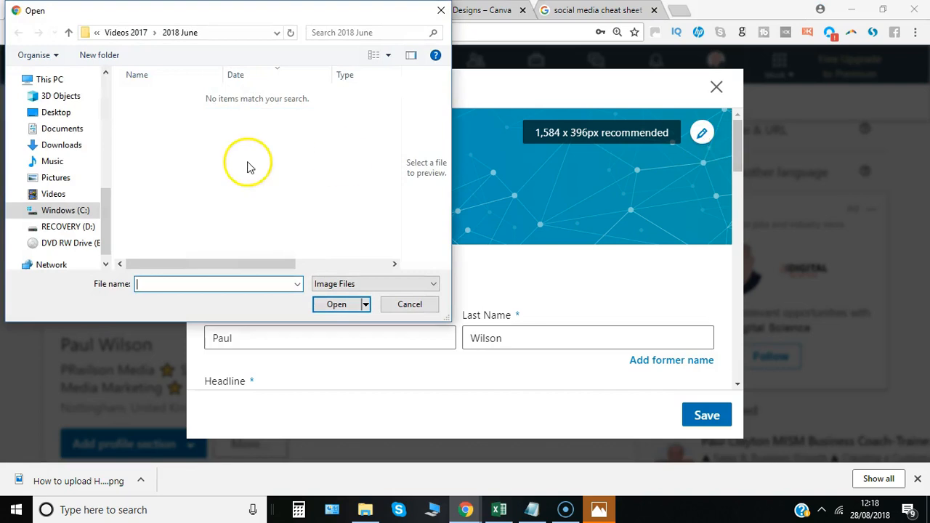
click(56, 112)
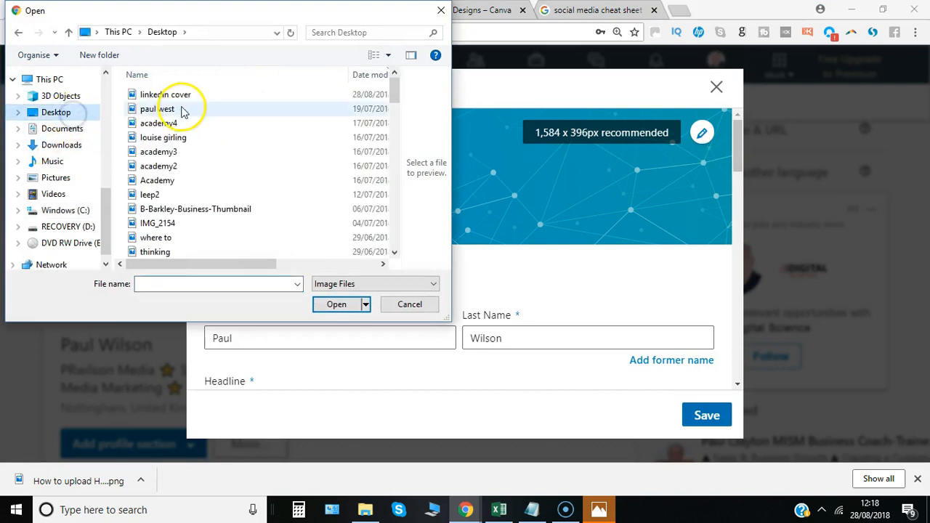
click(337, 303)
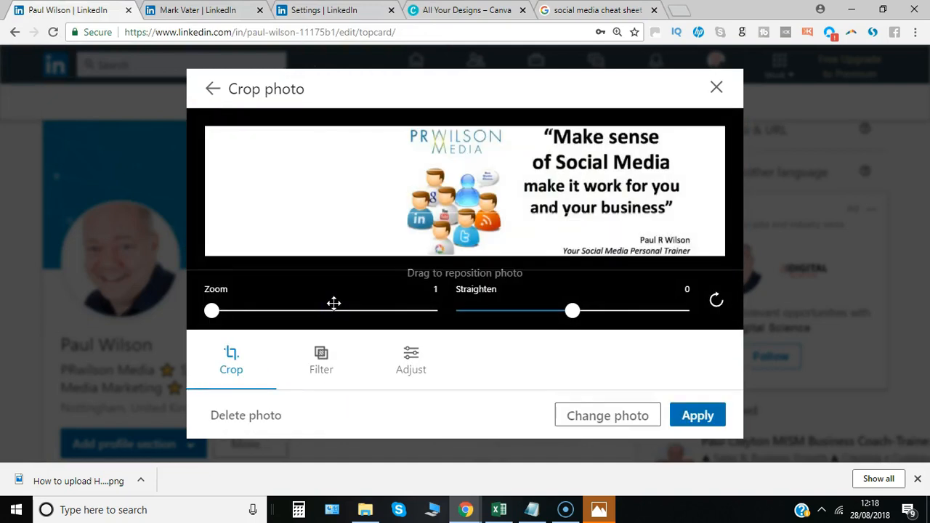
mouse_move(337, 219)
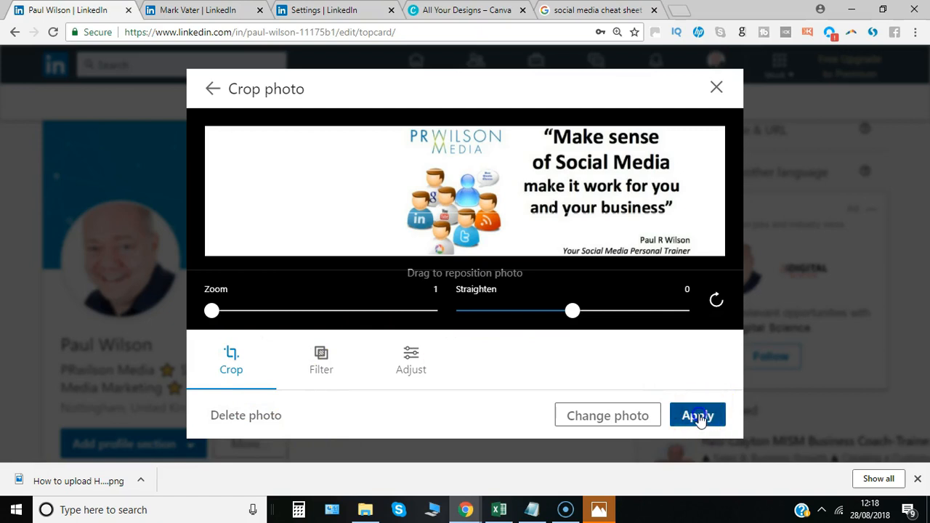
Step: Apply the PRwilson Media banner with default zoom and straighten settings
click(696, 415)
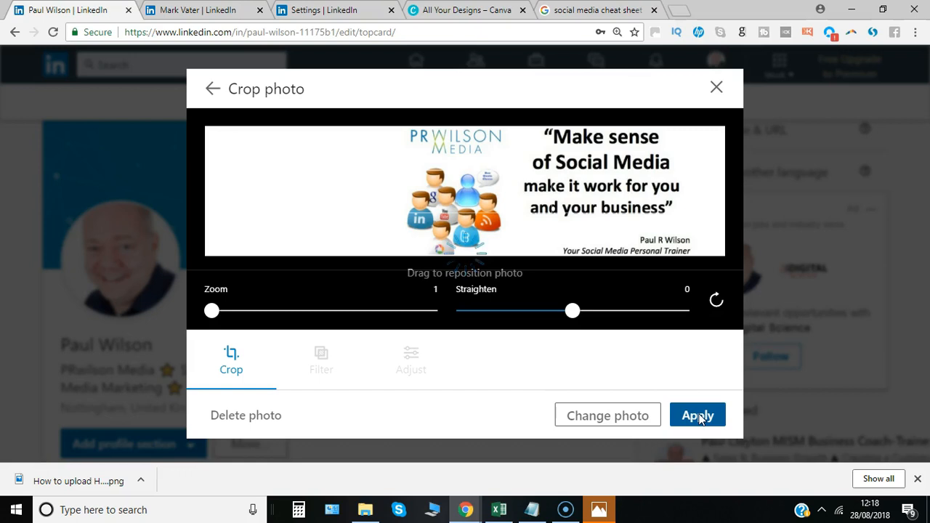
click(697, 415)
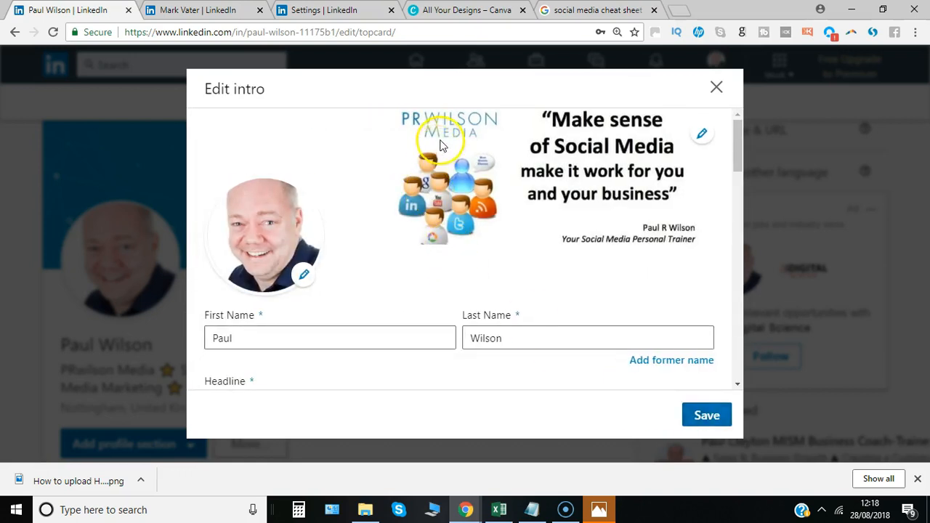
mouse_move(389, 233)
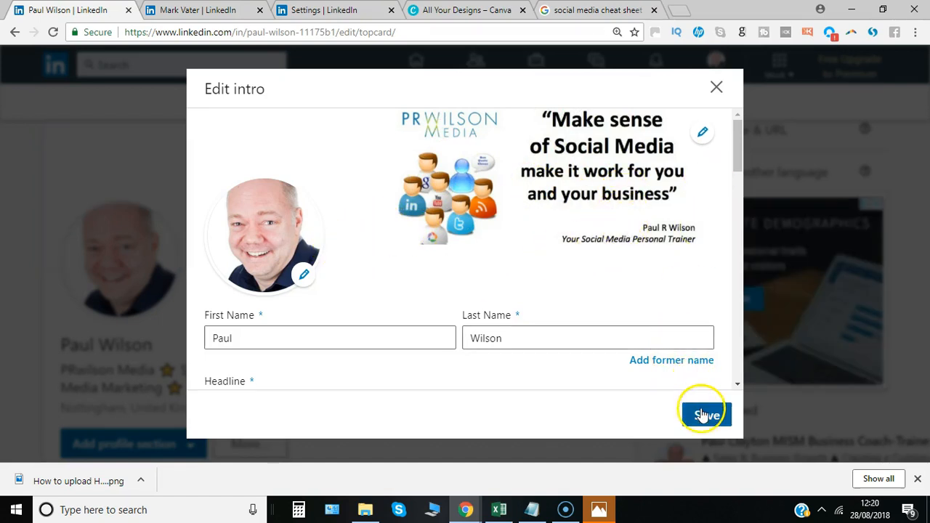
Step: Save the Edit intro dialog with the new PRwilson Media cover
click(703, 415)
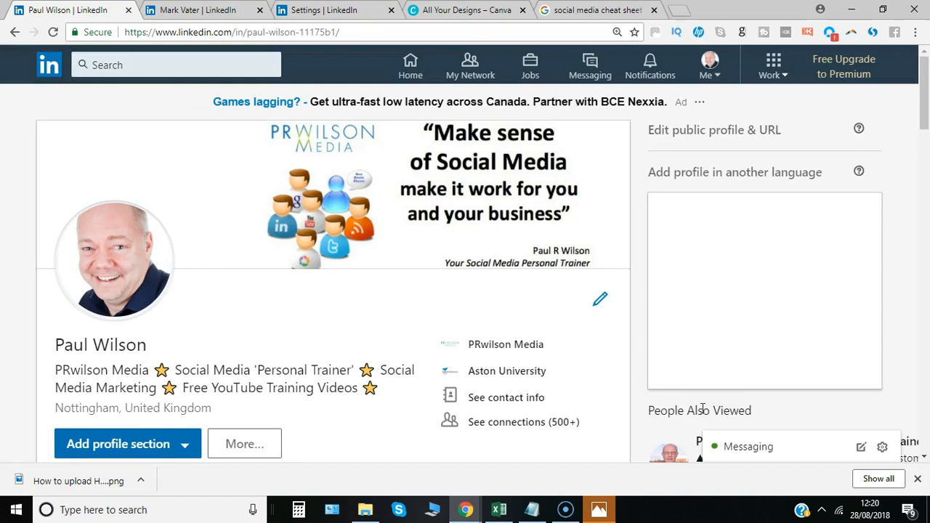